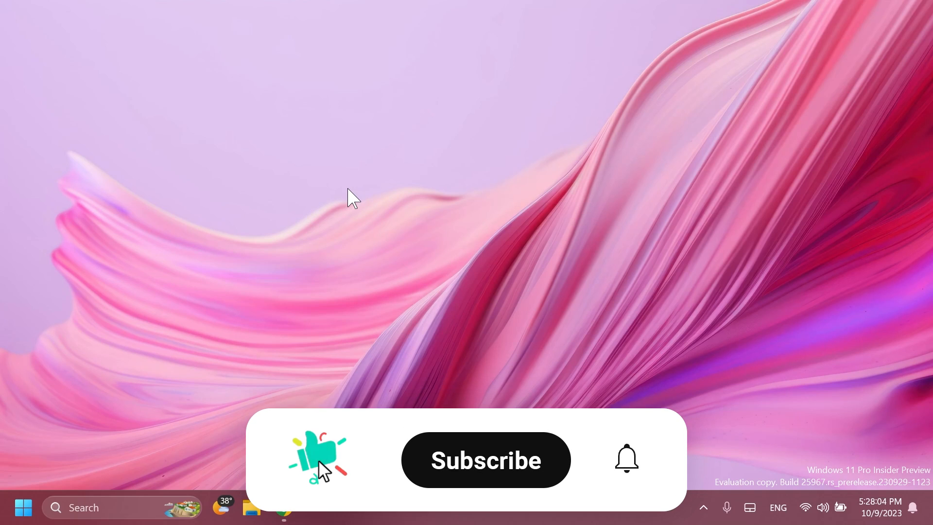
Extract the zipped ViVeTool files into the C:\hidden features folder.
{"action": "left_click", "coordinate": [486, 459]}
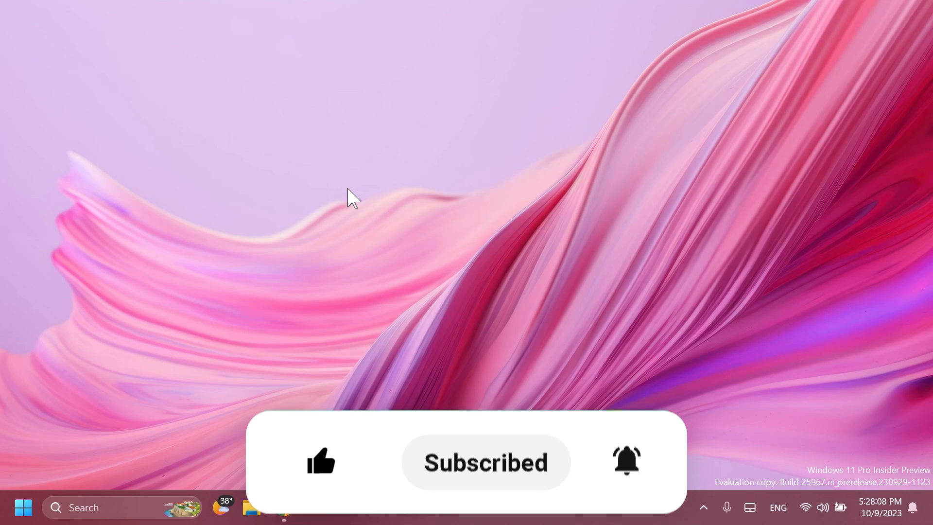
{"action": "left_click", "coordinate": [282, 507]}
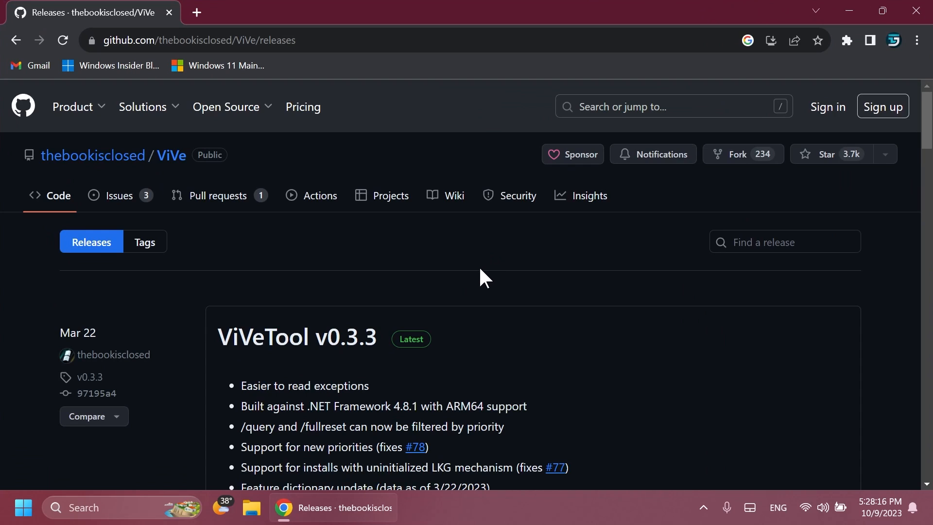
{"action": "scroll", "scroll_direction": "down", "scroll_amount": 3}
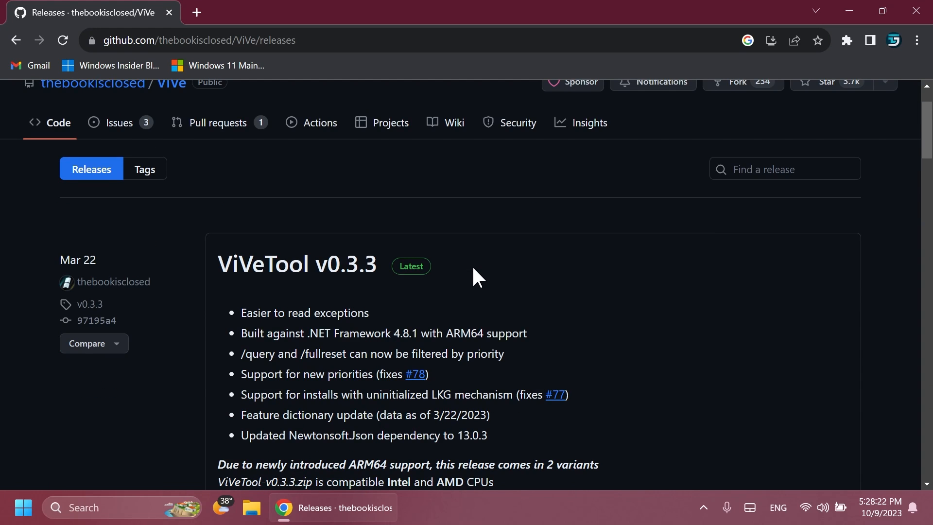
{"action": "scroll", "scroll_direction": "down", "scroll_amount": 3}
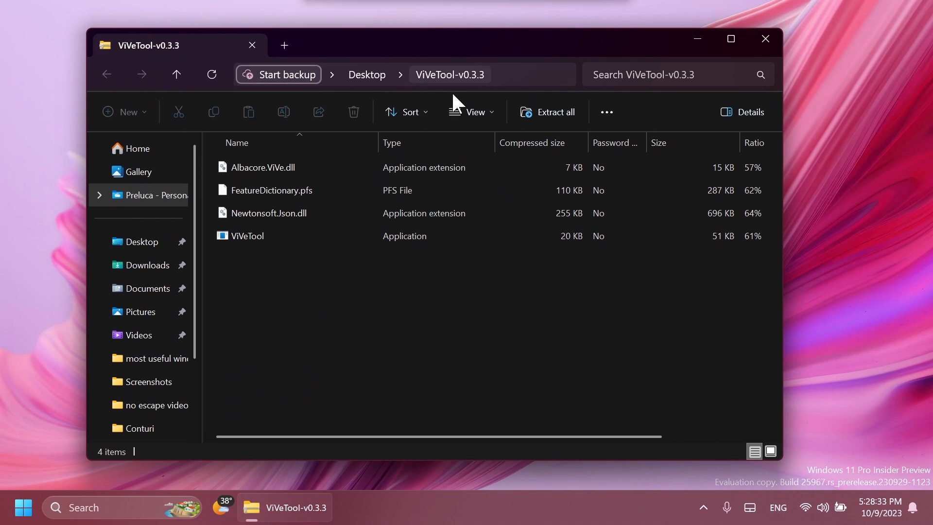
{"action": "left_click", "coordinate": [554, 112]}
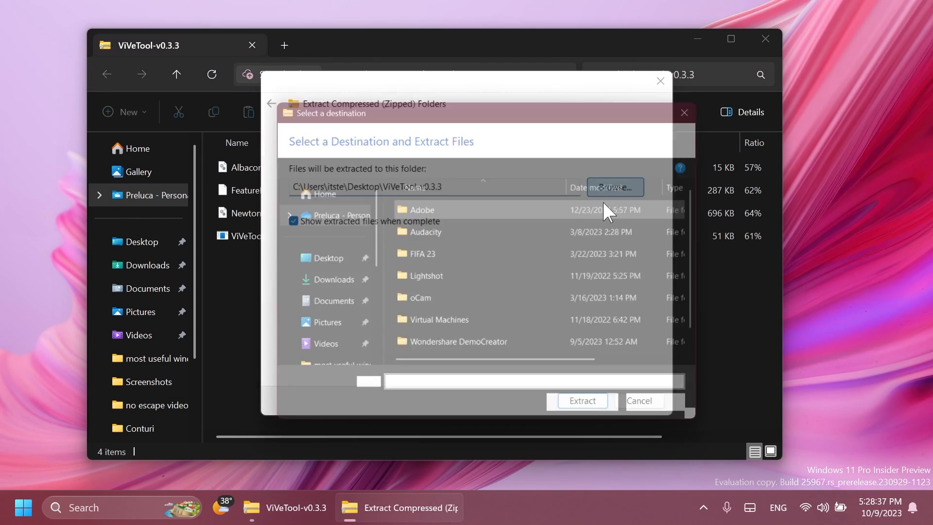
{"action": "left_click", "coordinate": [614, 186]}
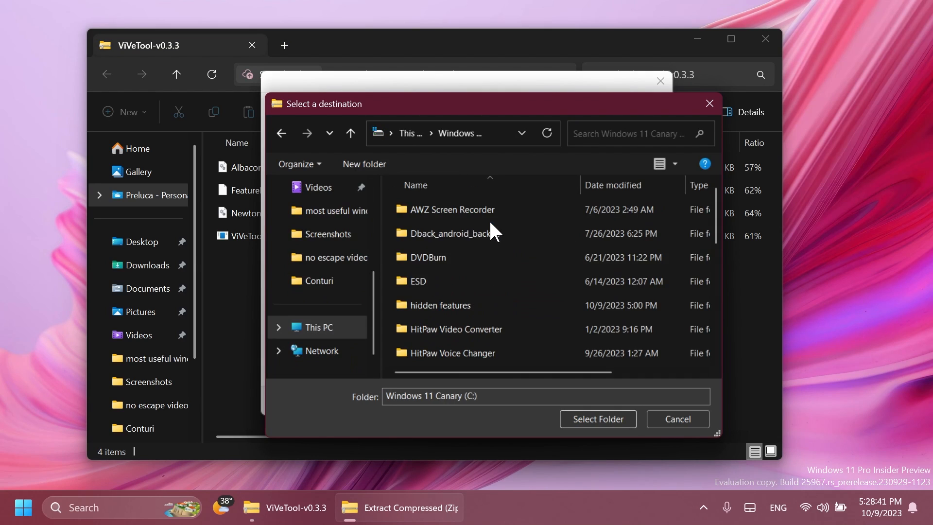
{"action": "double_click", "coordinate": [441, 305]}
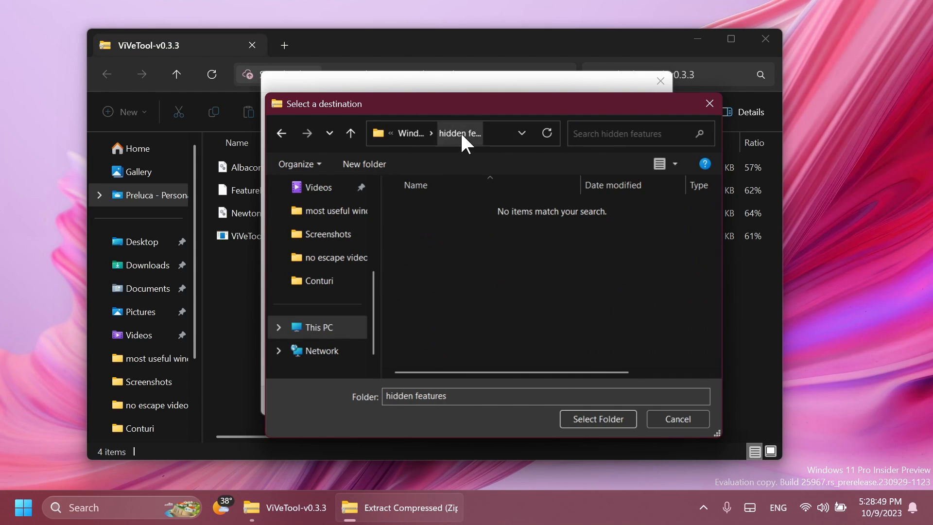
{"action": "left_click", "coordinate": [597, 419]}
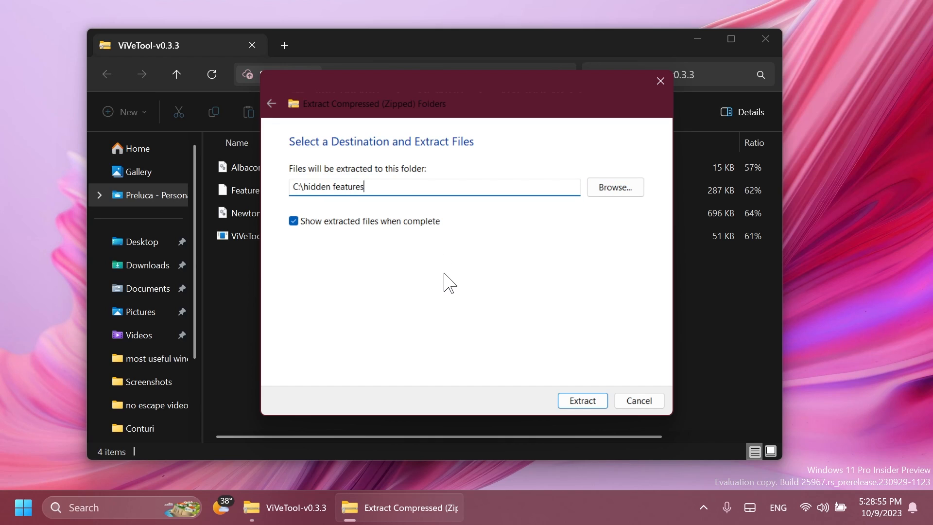
{"action": "left_click", "coordinate": [581, 401]}
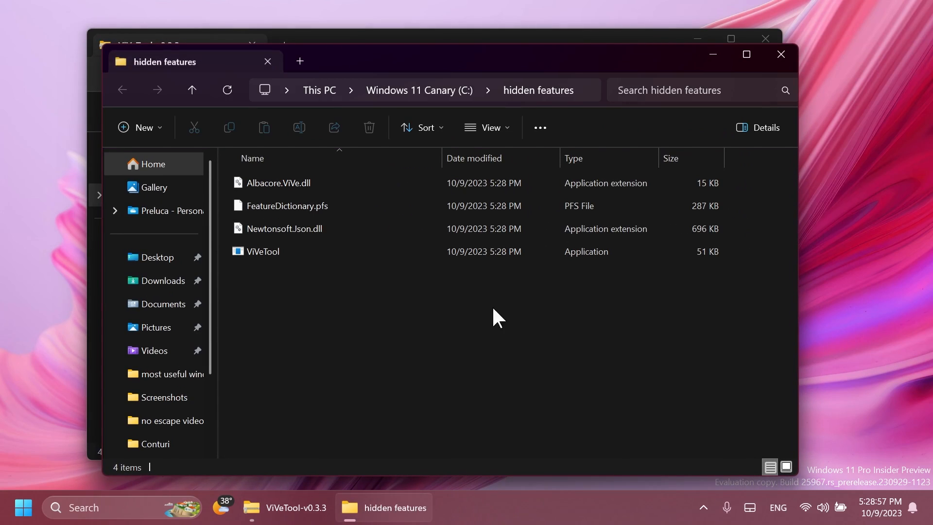
Find Command Prompt via Windows search and run it as administrator.
{"action": "left_click", "coordinate": [291, 507]}
{"action": "type", "text": "cmd"}
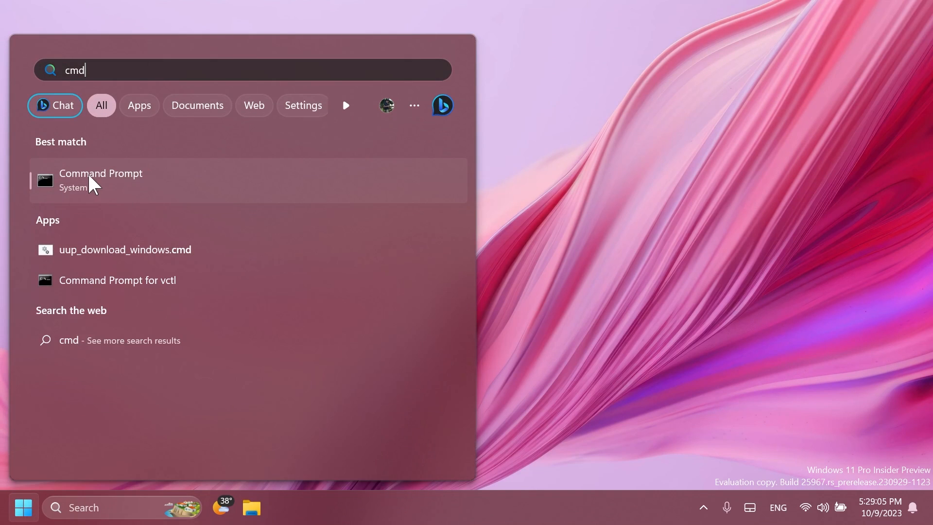
{"action": "right_click", "coordinate": [100, 181]}
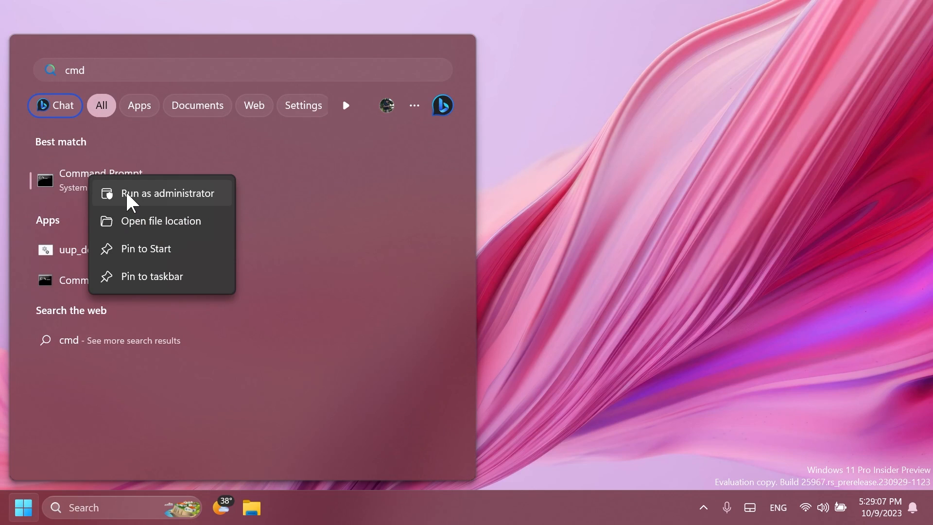
{"action": "left_click", "coordinate": [168, 192]}
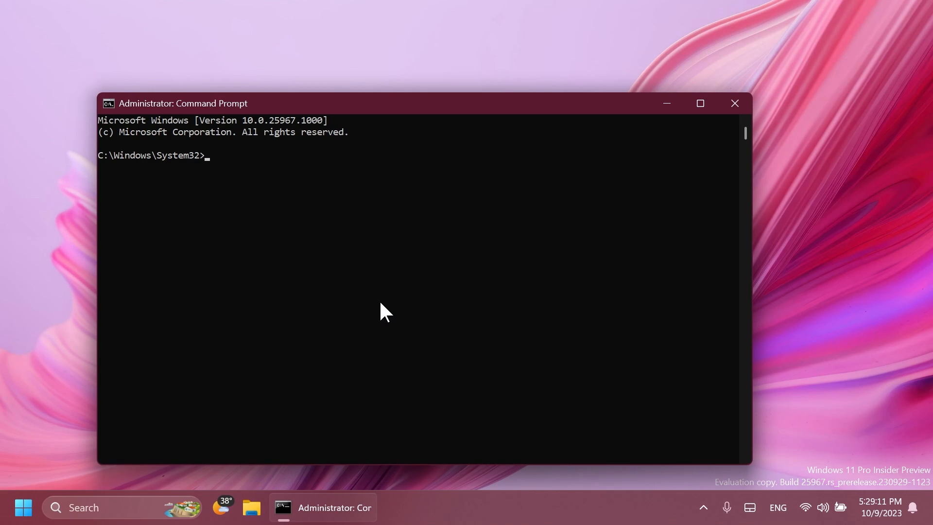
Run vivetool /enable /id:39593188 from C:\hidden features, then bring up Quick Settings from the tray.
{"action": "type", "text": "cd C:\\hidden features"}
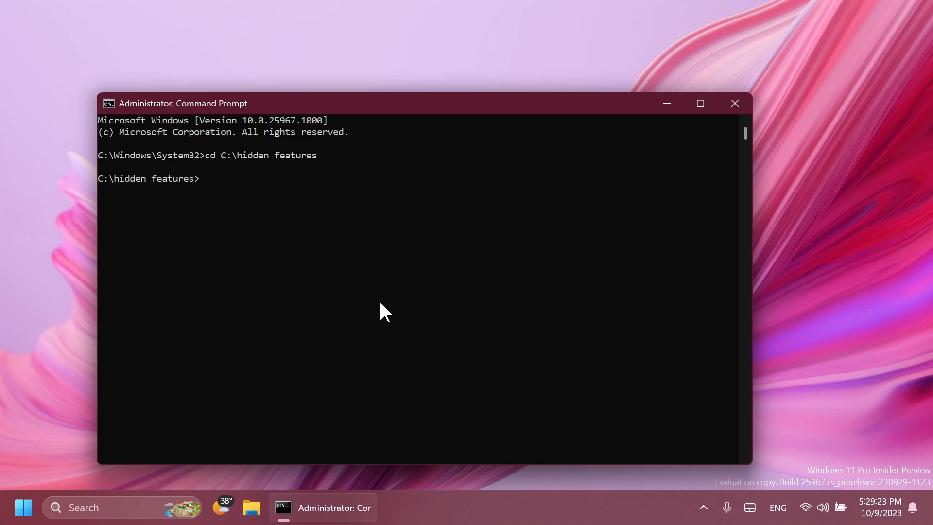
{"action": "type", "text": "vivetoo"}
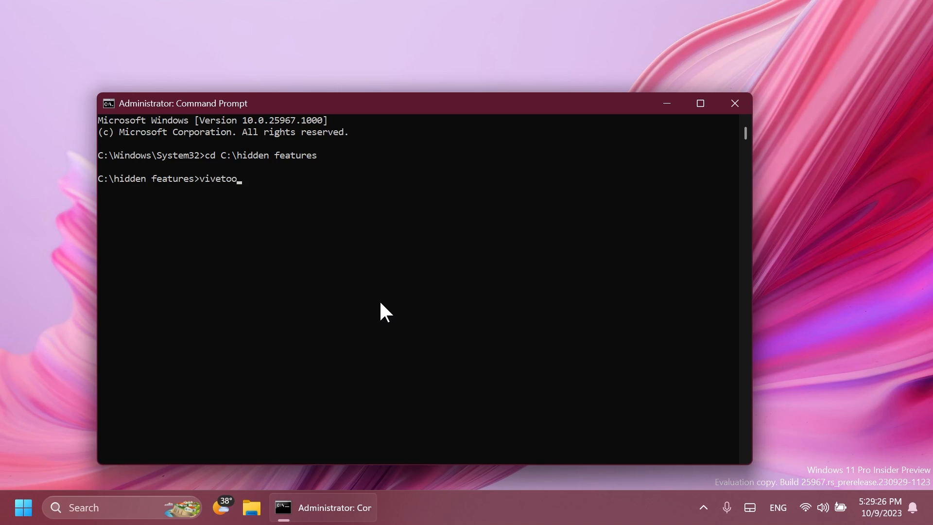
{"action": "type", "text": "l /enable /id:"}
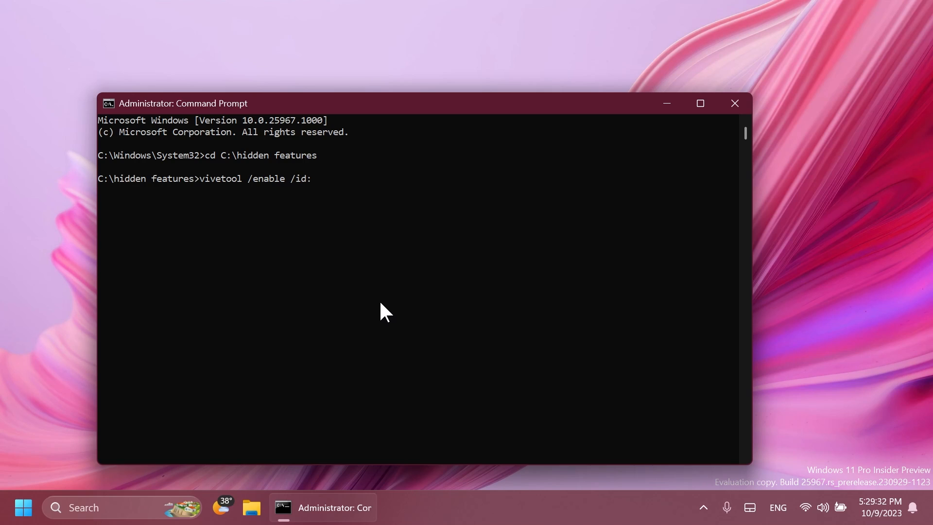
{"action": "type", "text": "39593188"}
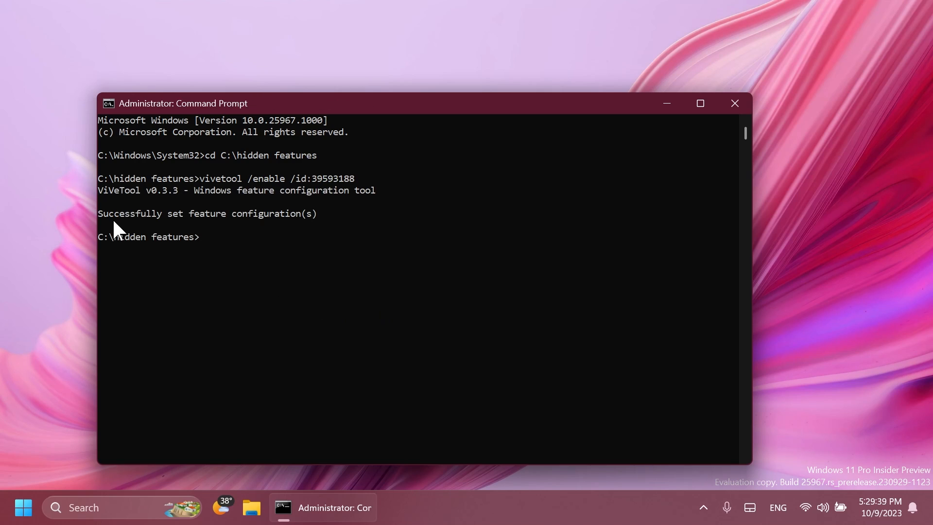
{"action": "mouse_move", "coordinate": [272, 231]}
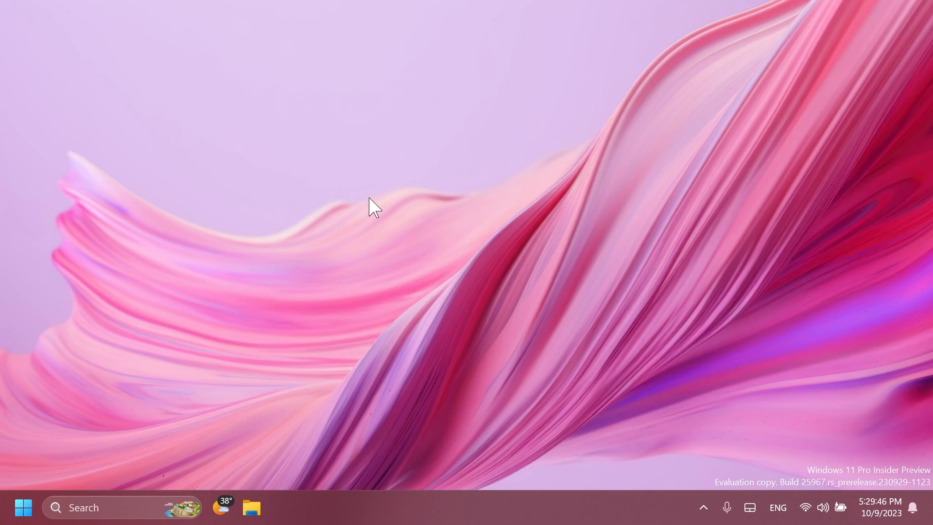
{"action": "mouse_move", "coordinate": [517, 365]}
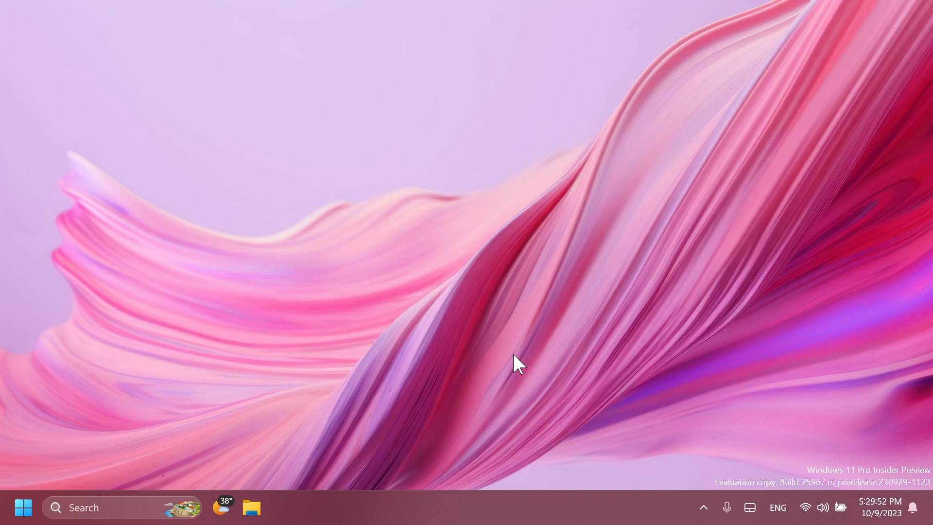
{"action": "left_click", "coordinate": [814, 507]}
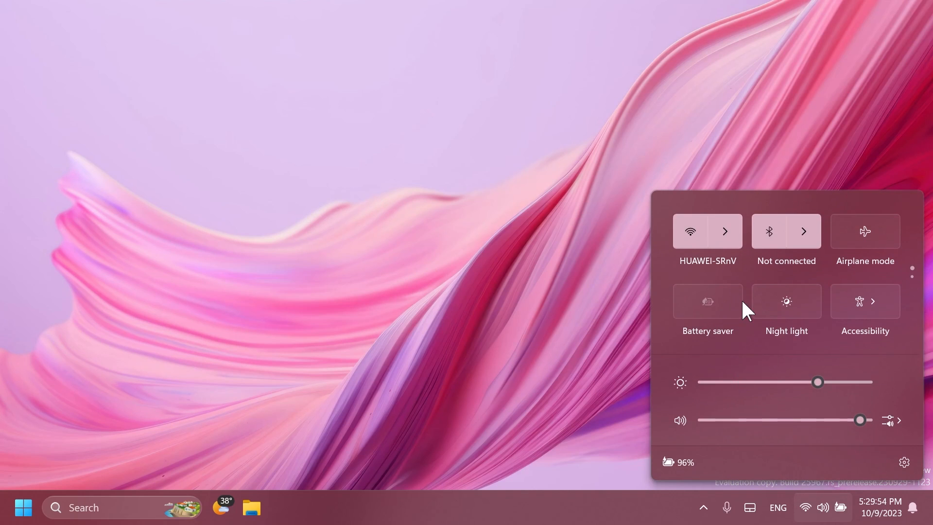
{"action": "mouse_move", "coordinate": [810, 281]}
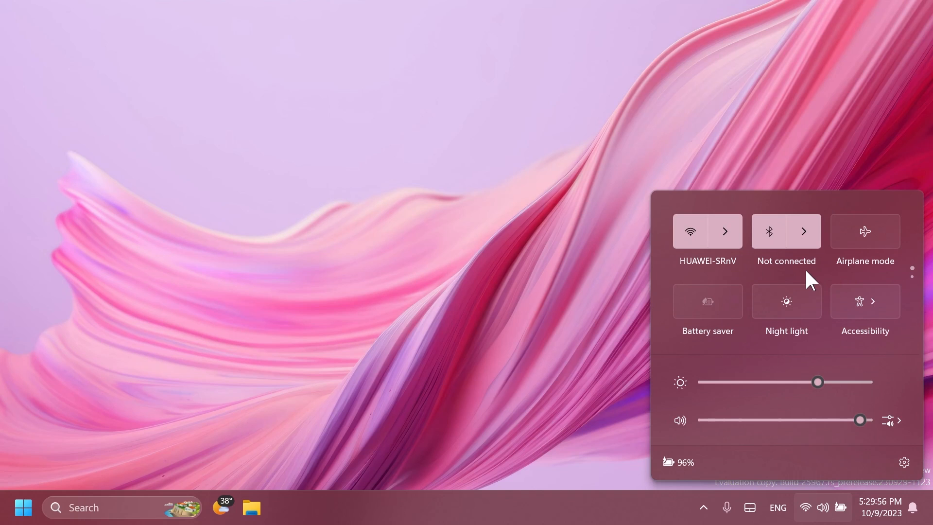
{"action": "mouse_move", "coordinate": [800, 285]}
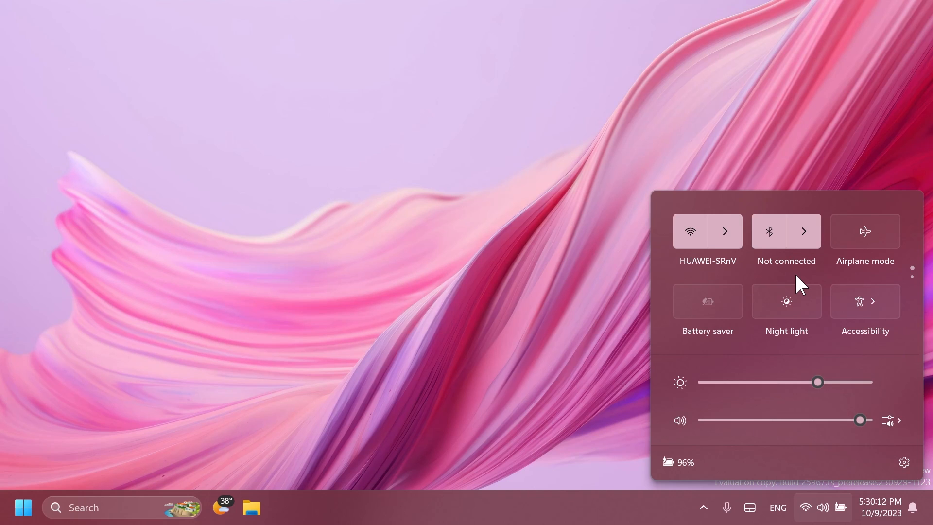
Scroll through the new Quick Settings pages and dismiss the panel to the desktop.
{"action": "scroll", "scroll_direction": "down", "scroll_amount": 3}
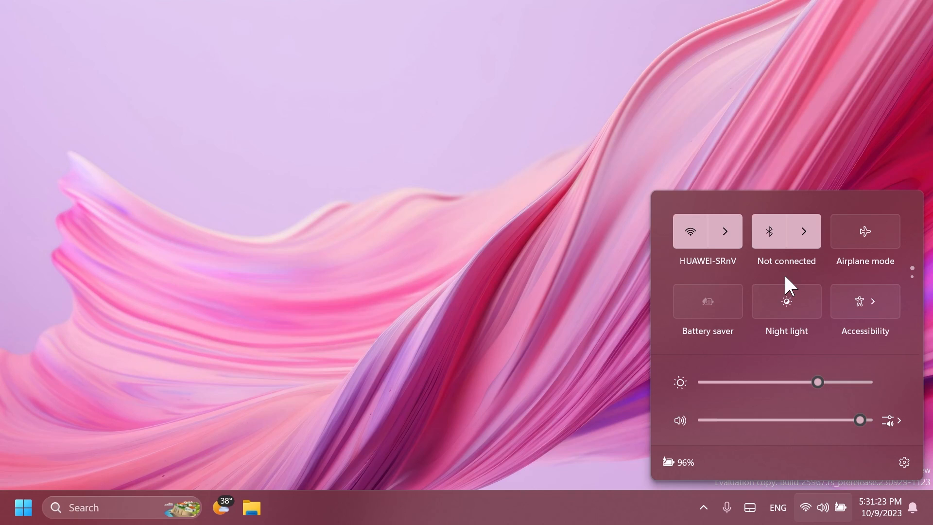
{"action": "left_click", "coordinate": [322, 262]}
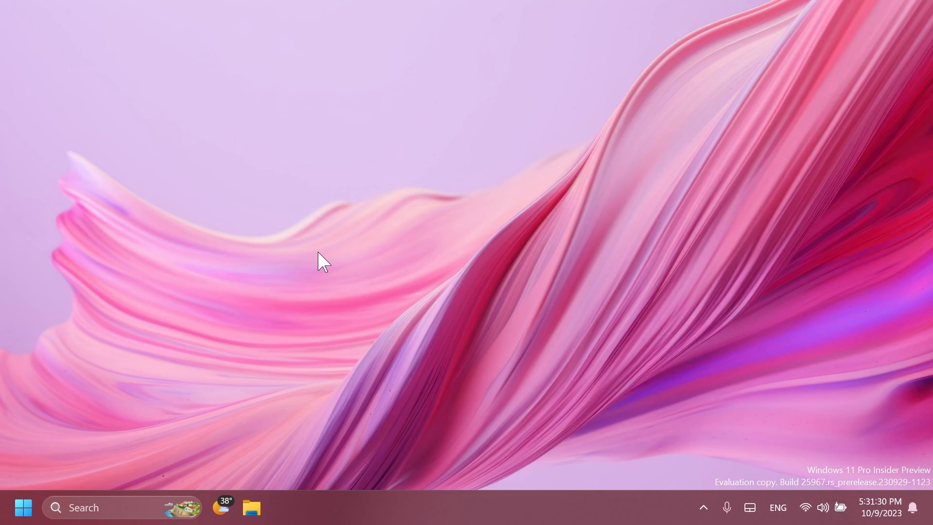
{"action": "mouse_move", "coordinate": [722, 382]}
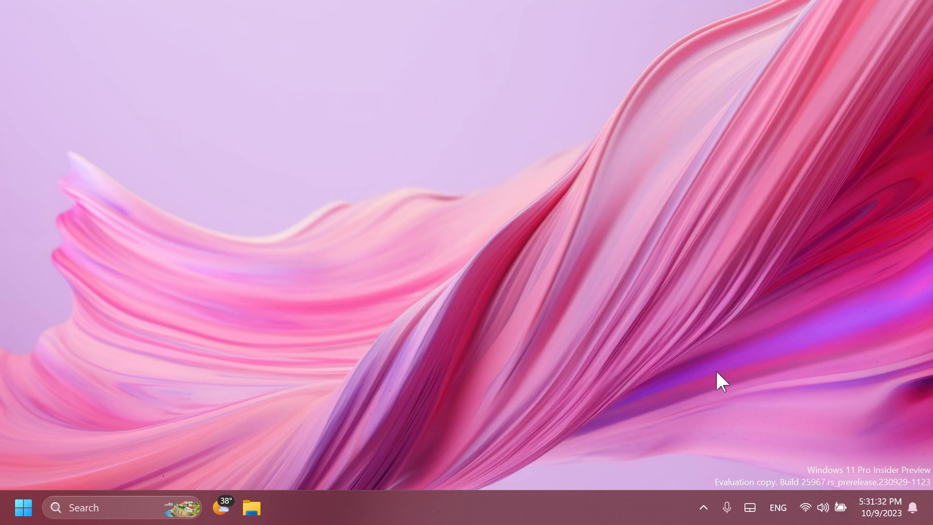
{"action": "left_click", "coordinate": [812, 507]}
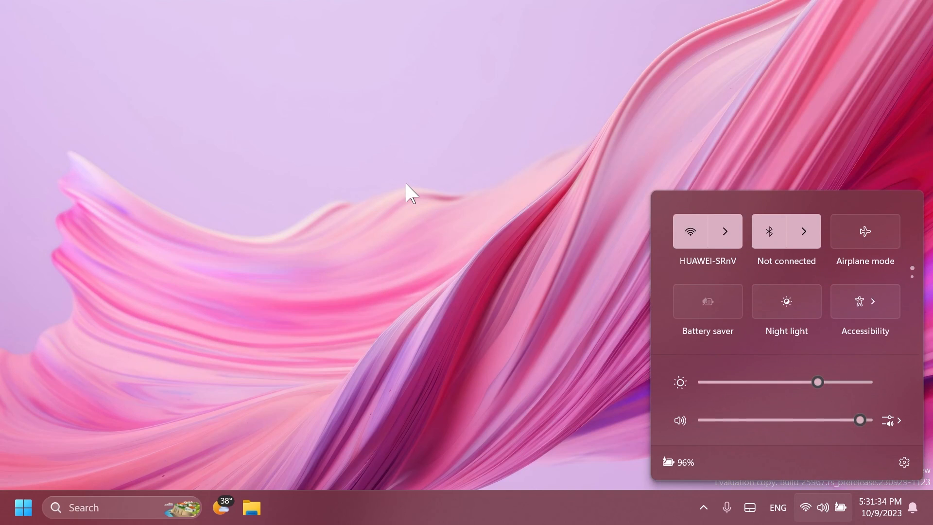
{"action": "left_click", "coordinate": [372, 233]}
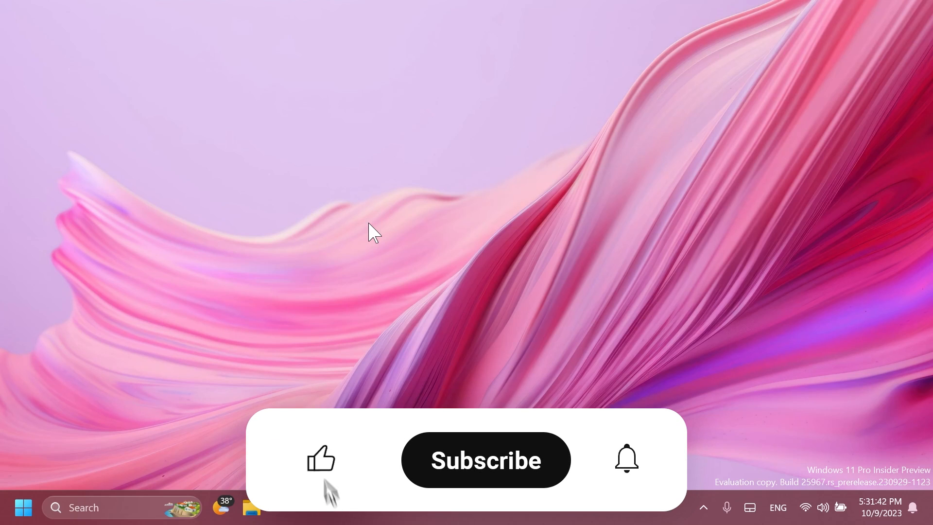
{"action": "left_click", "coordinate": [321, 458]}
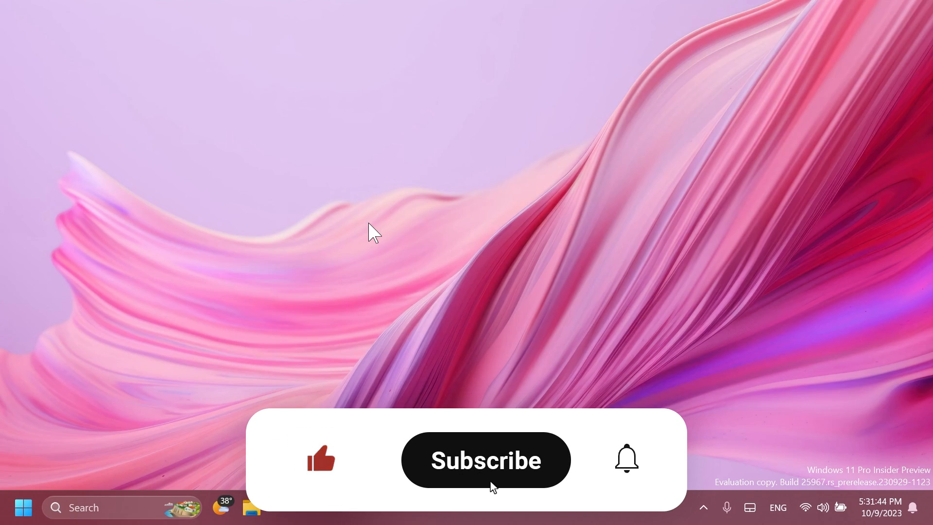
{"action": "left_click", "coordinate": [486, 459]}
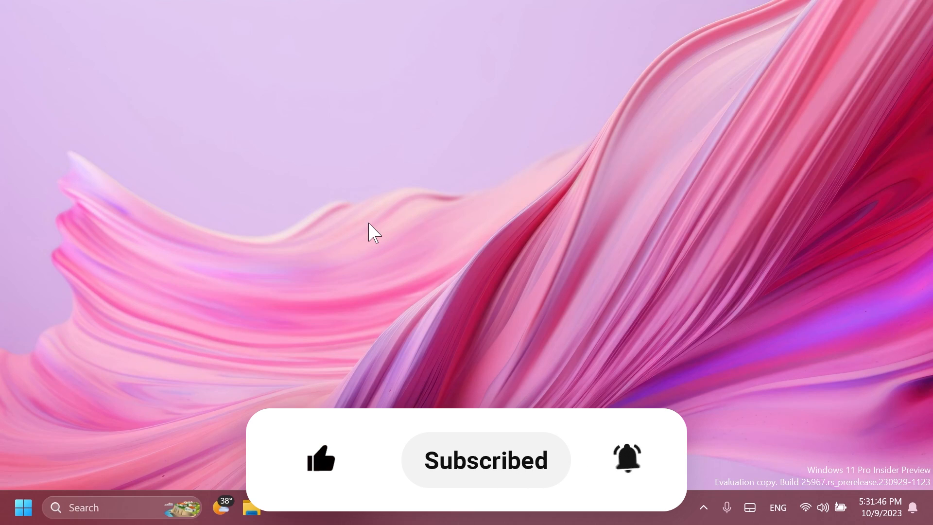